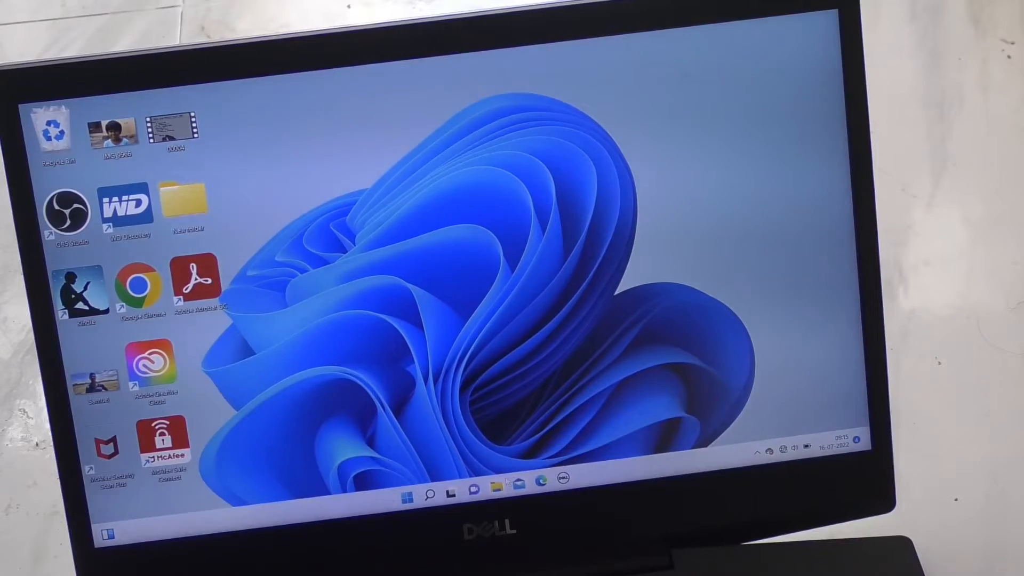
- Go to This PC and open the OnePlus Nord CE 2 Lite 5G phone
click(497, 487)
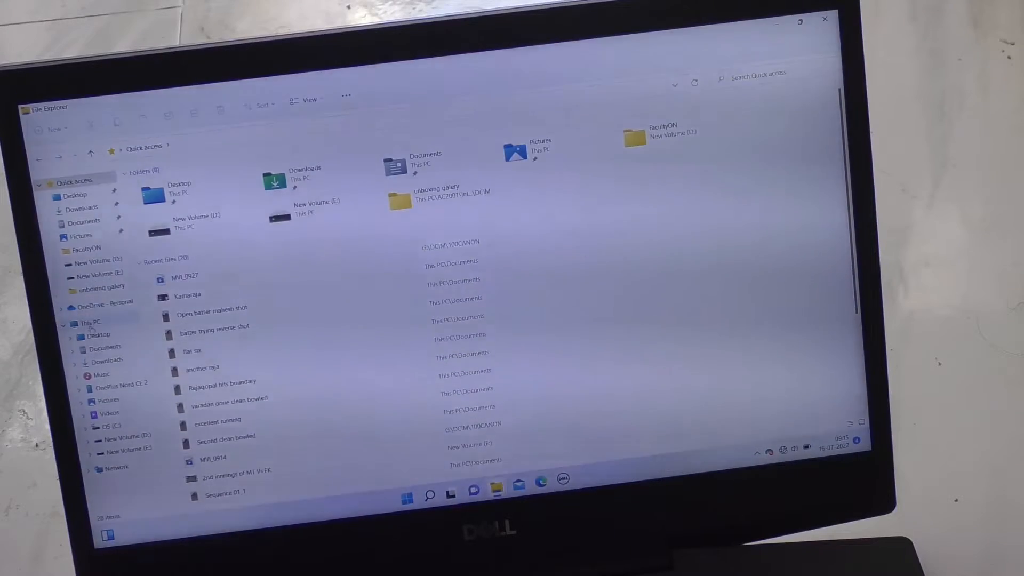
click(90, 322)
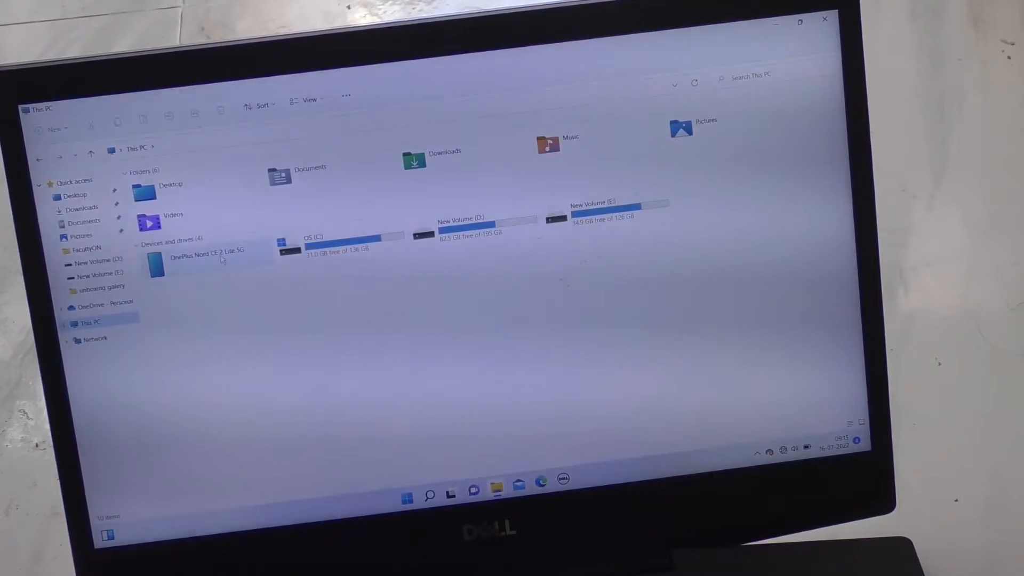
double_click(196, 261)
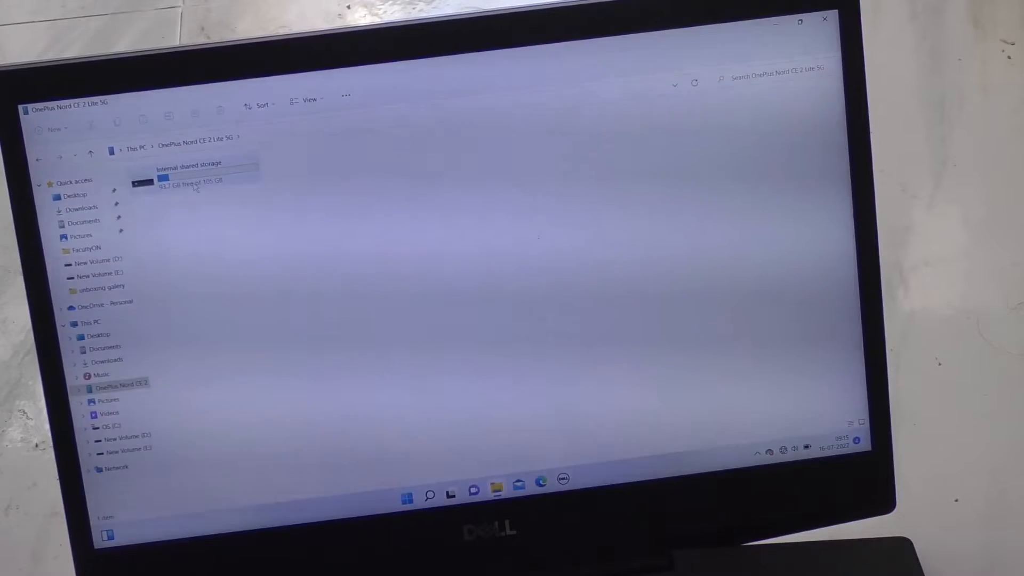
- Navigate into Internal shared storage > DCIM > Camera to list the photos and videos
double_click(189, 177)
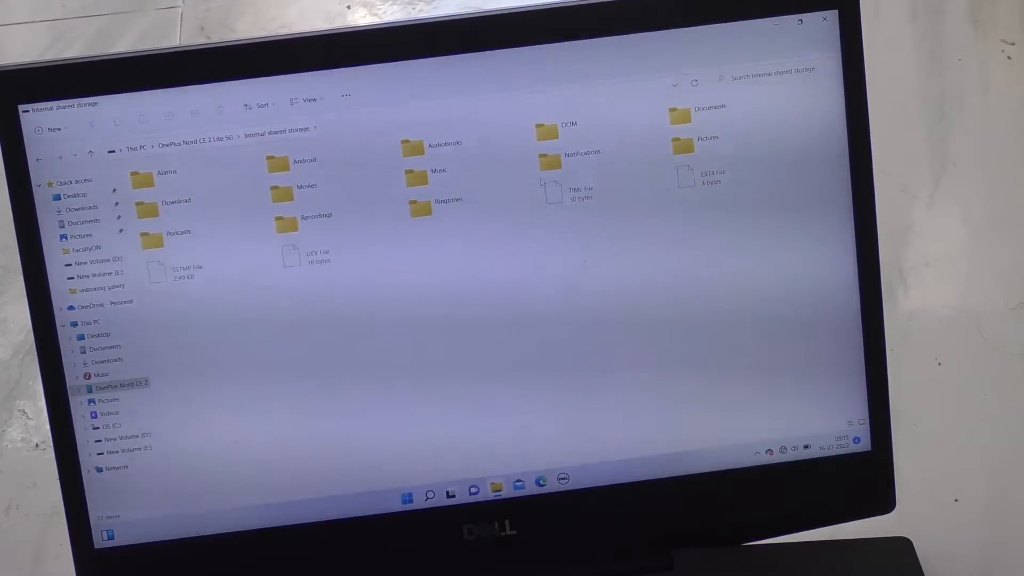
double_click(547, 129)
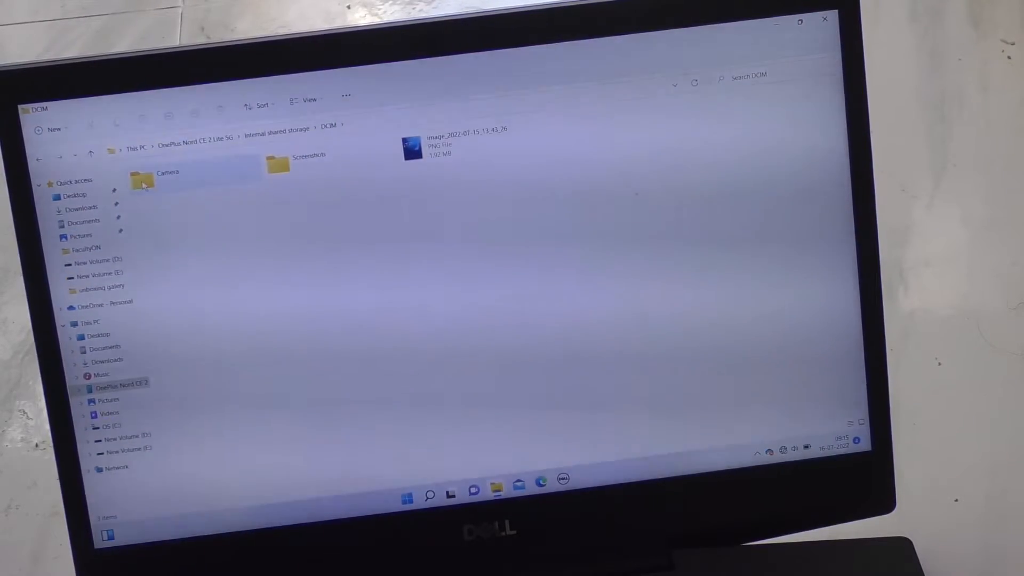
double_click(141, 181)
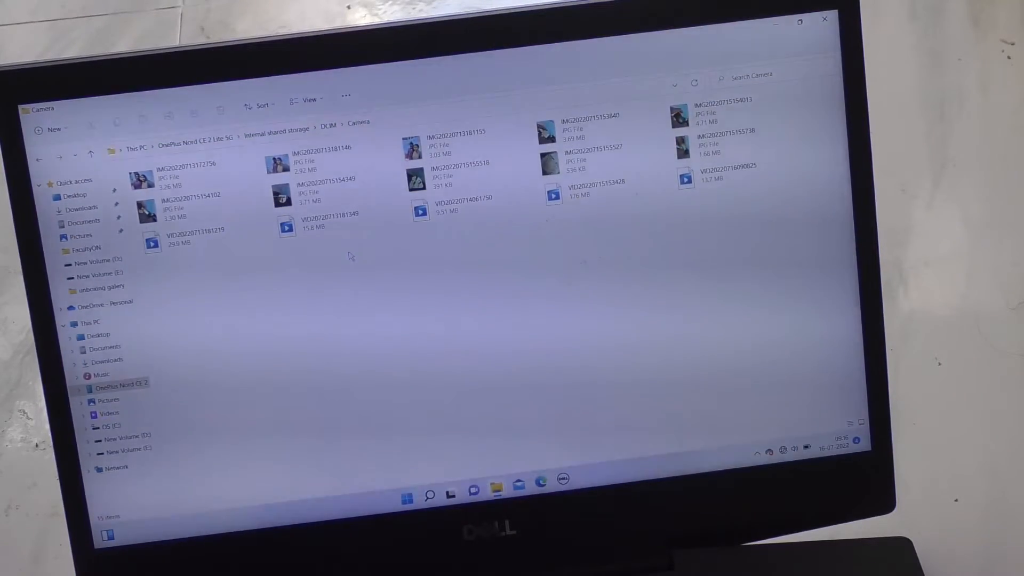
- Select all twelve camera photos and videos and copy them
key(ctrl+a)
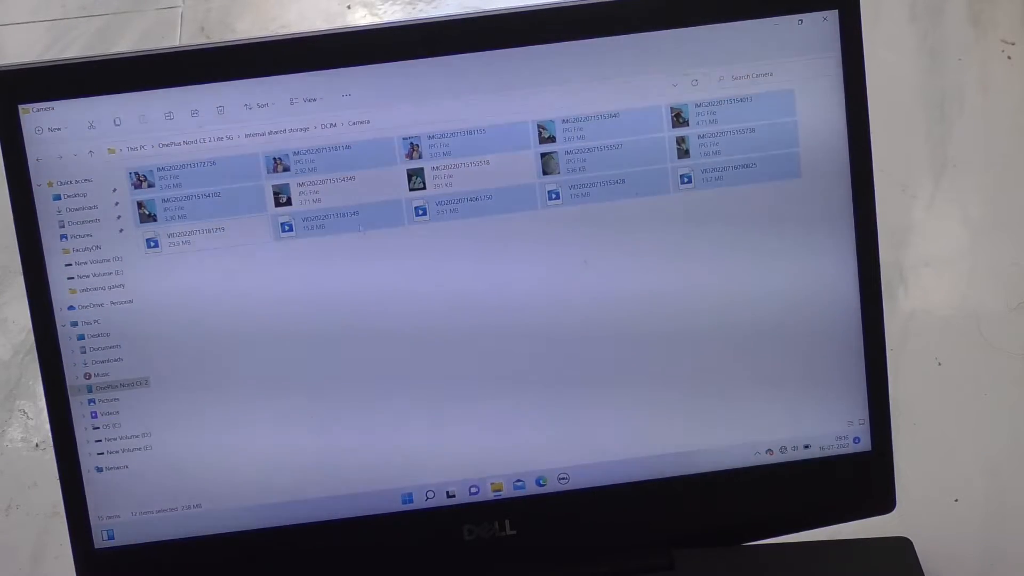
mouse_move(320, 148)
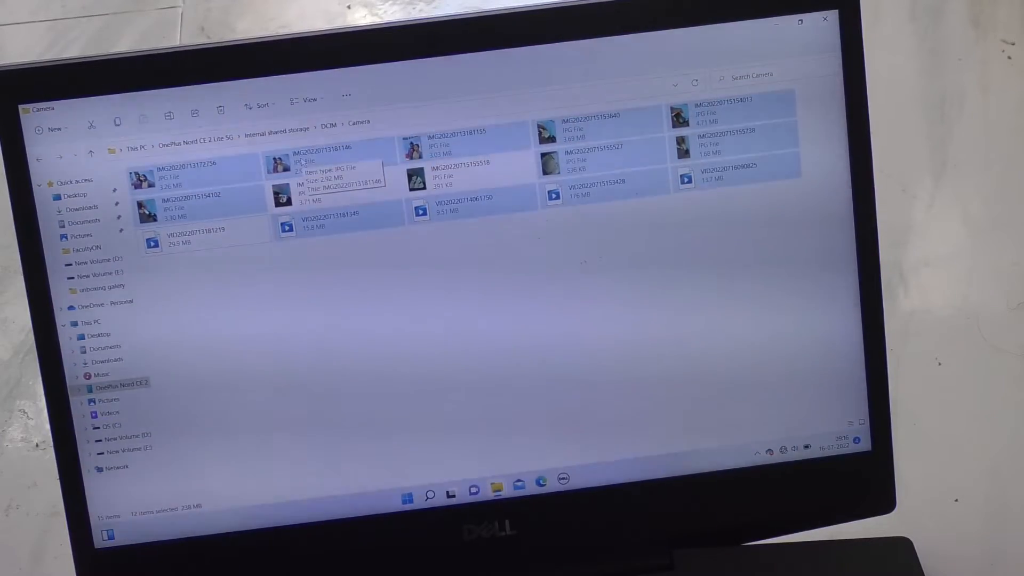
right_click(320, 163)
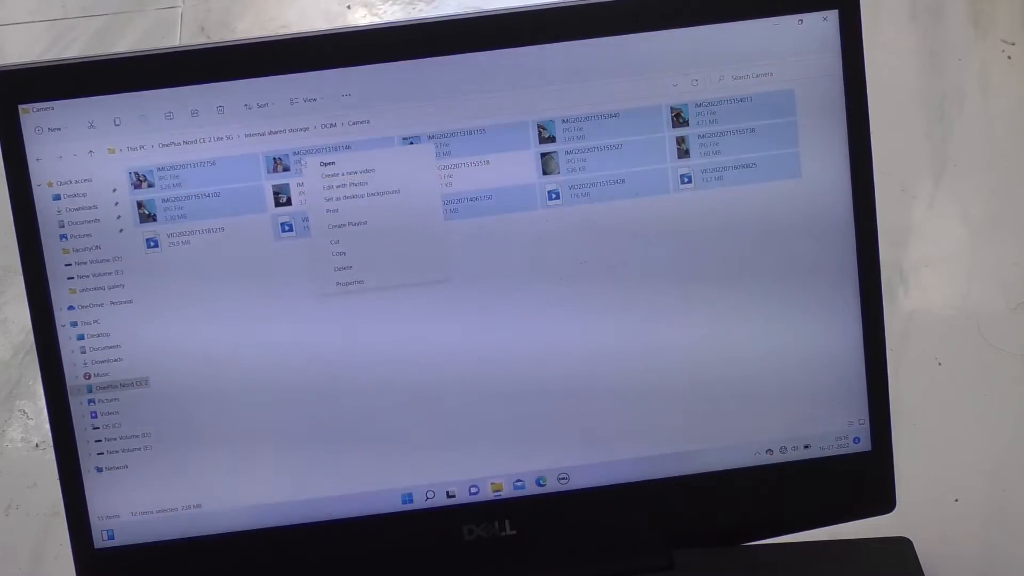
click(339, 253)
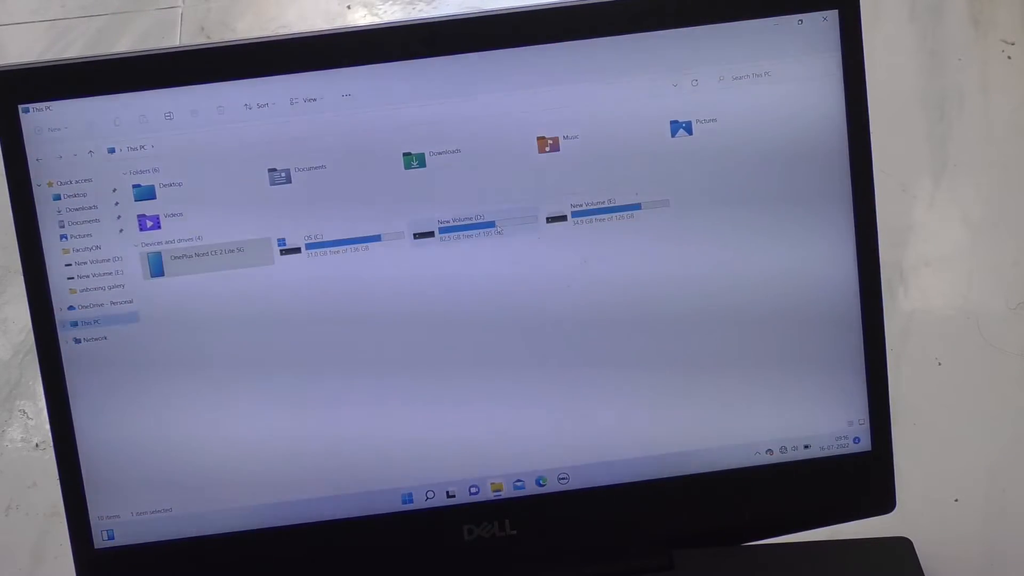
- Open New Volume (D:) and bring up its context menu, ready to paste the files
double_click(460, 232)
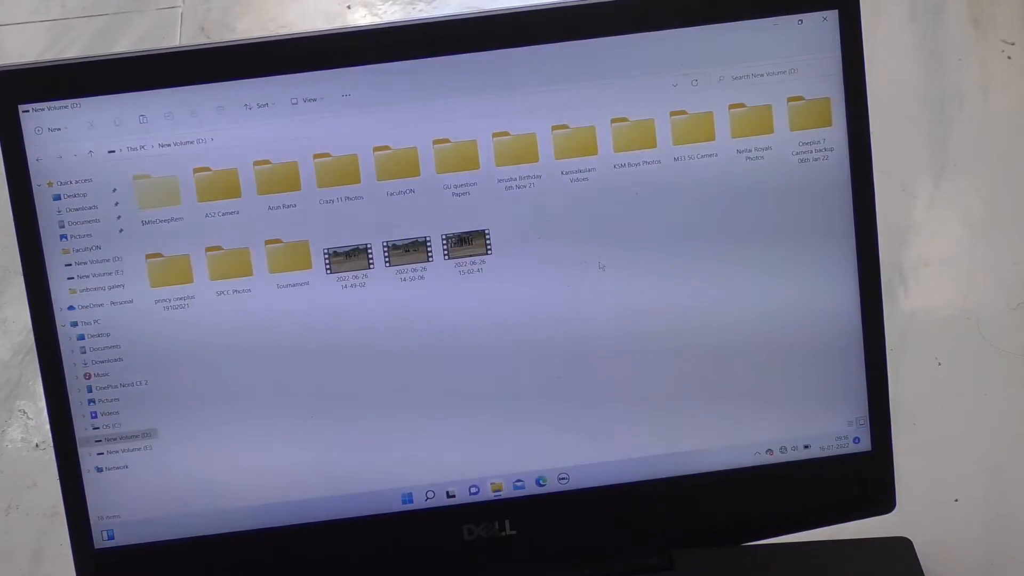
right_click(601, 271)
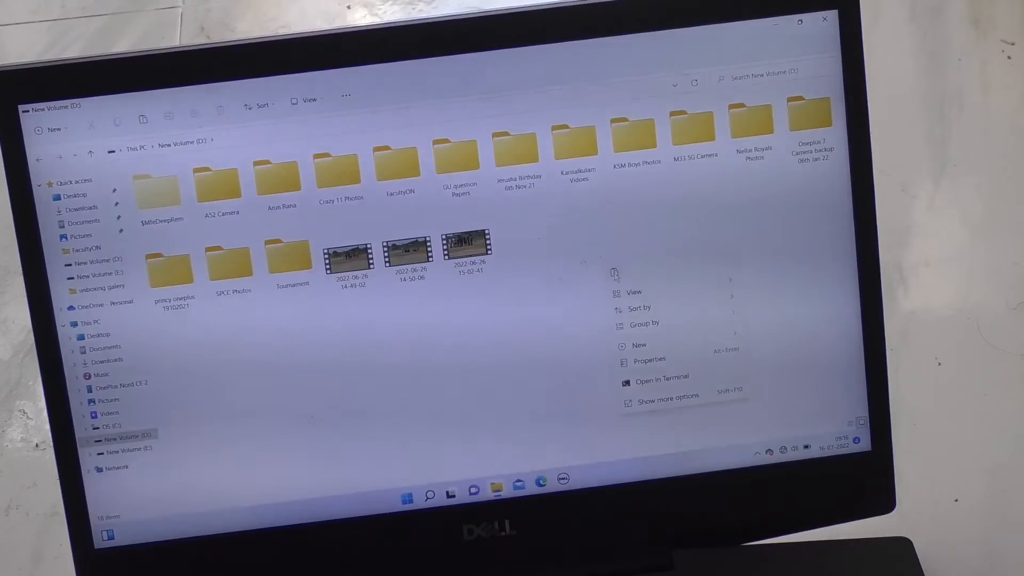